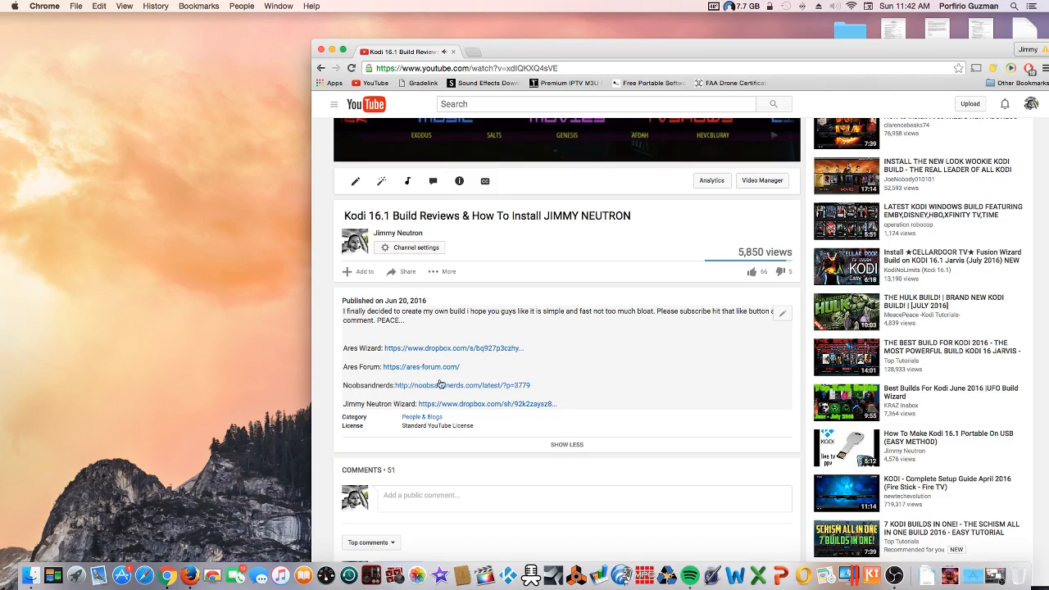
- Open the Jimmy Neutron Wizard Dropbox link from the YouTube video description
left_click(488, 404)
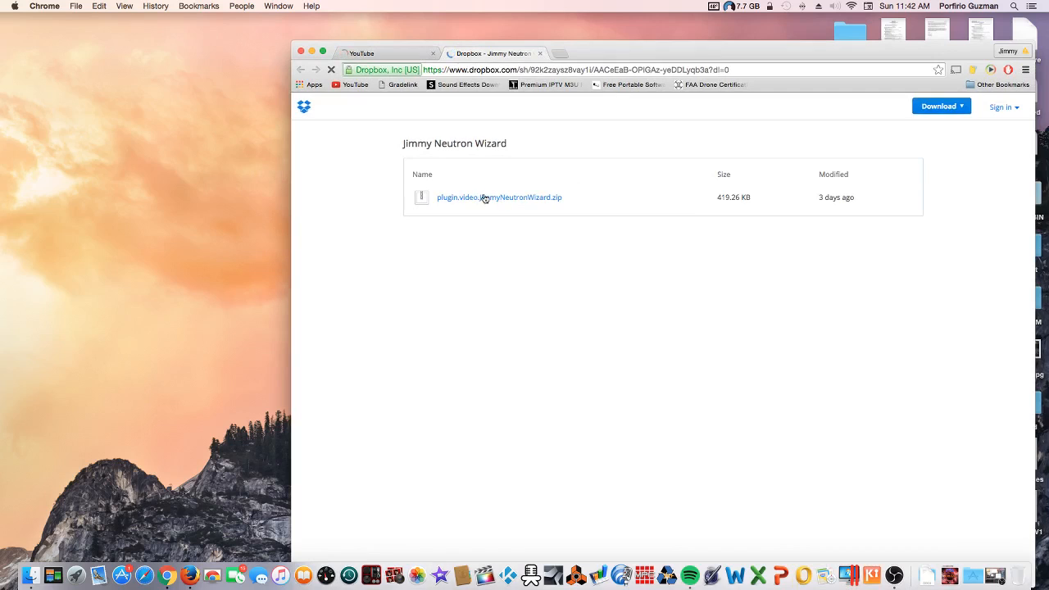
- Direct-download plugin.video.JimmyNeutronWizard.zip from Dropbox, skipping the sign-up prompt
left_click(499, 197)
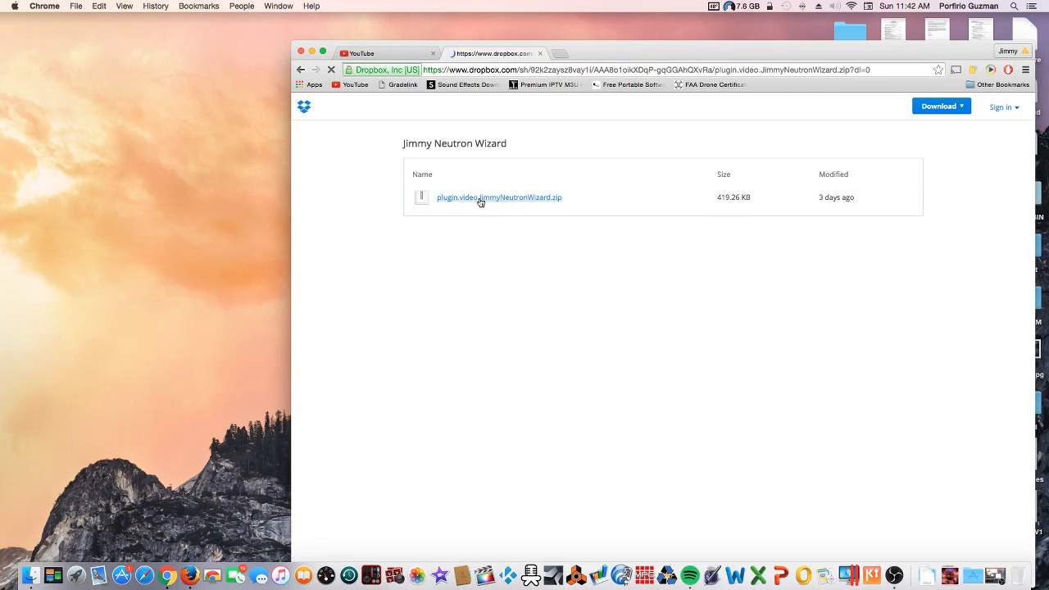
left_click(499, 198)
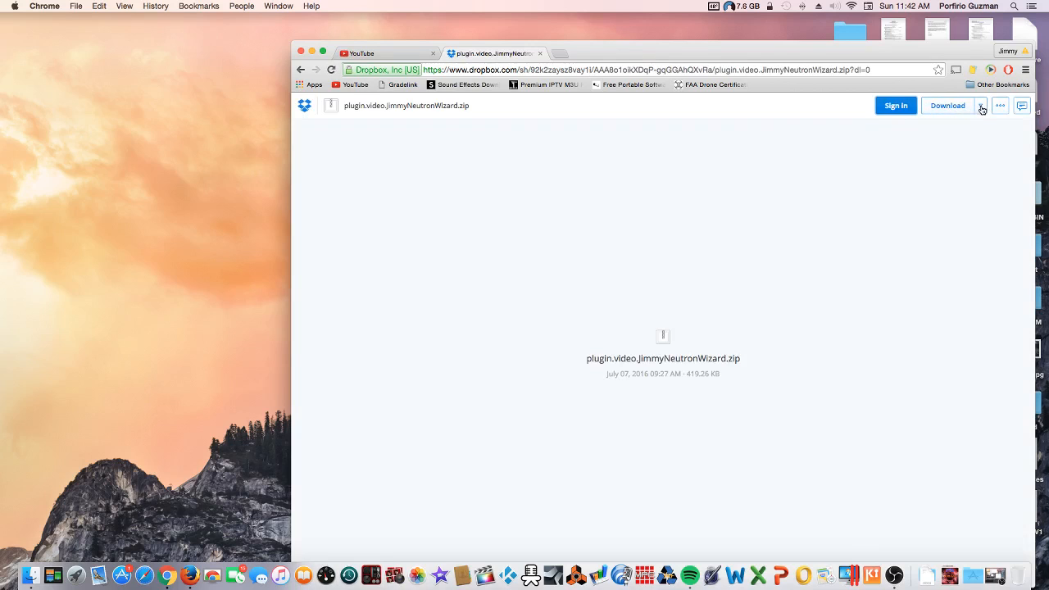
left_click(980, 104)
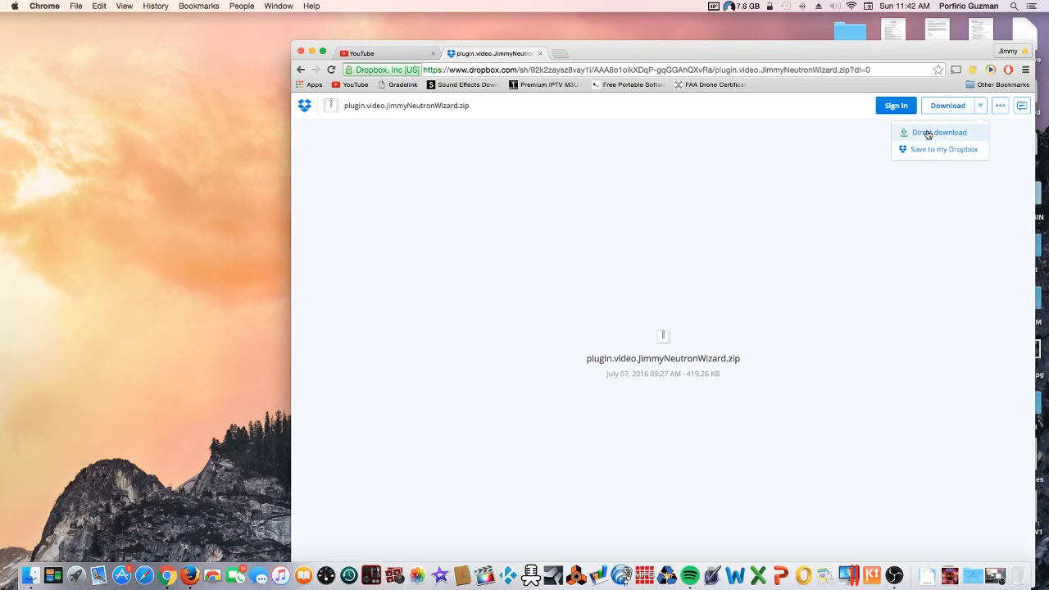
left_click(938, 131)
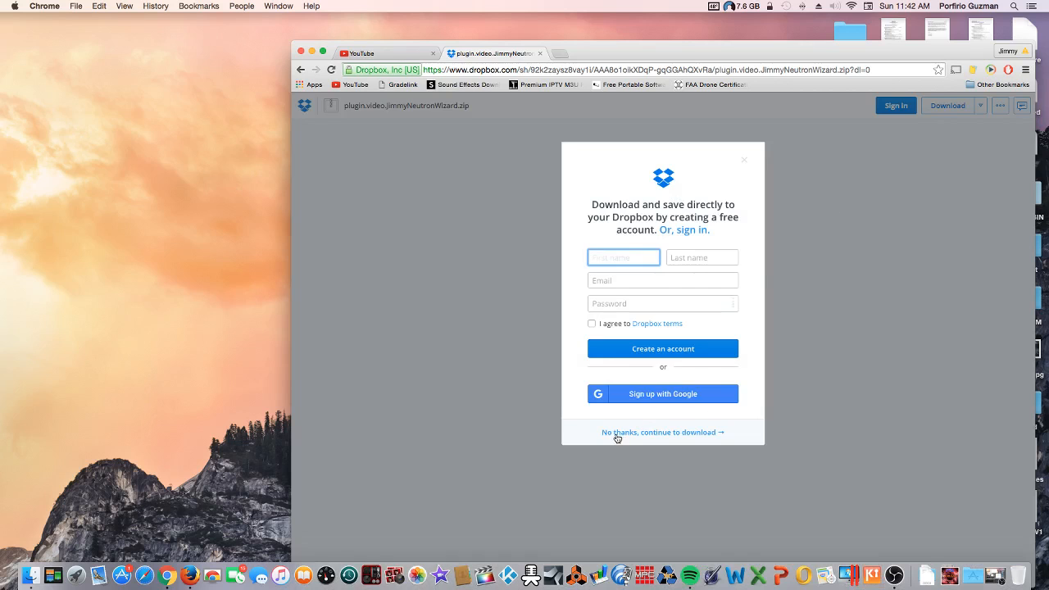
left_click(660, 432)
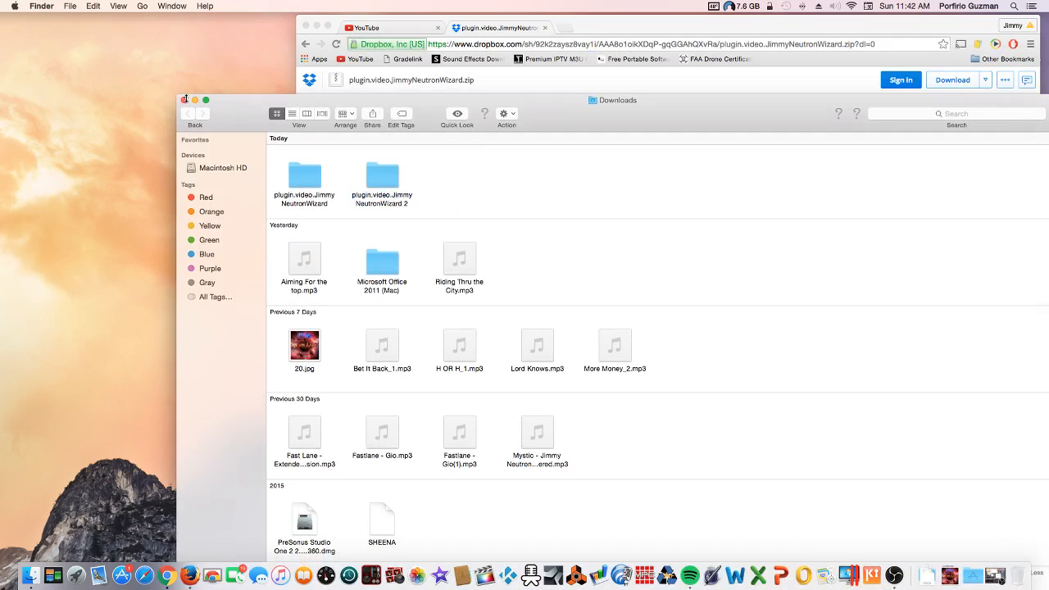
- Close the Finder Downloads window and launch Kodi from the Dock
left_click(186, 100)
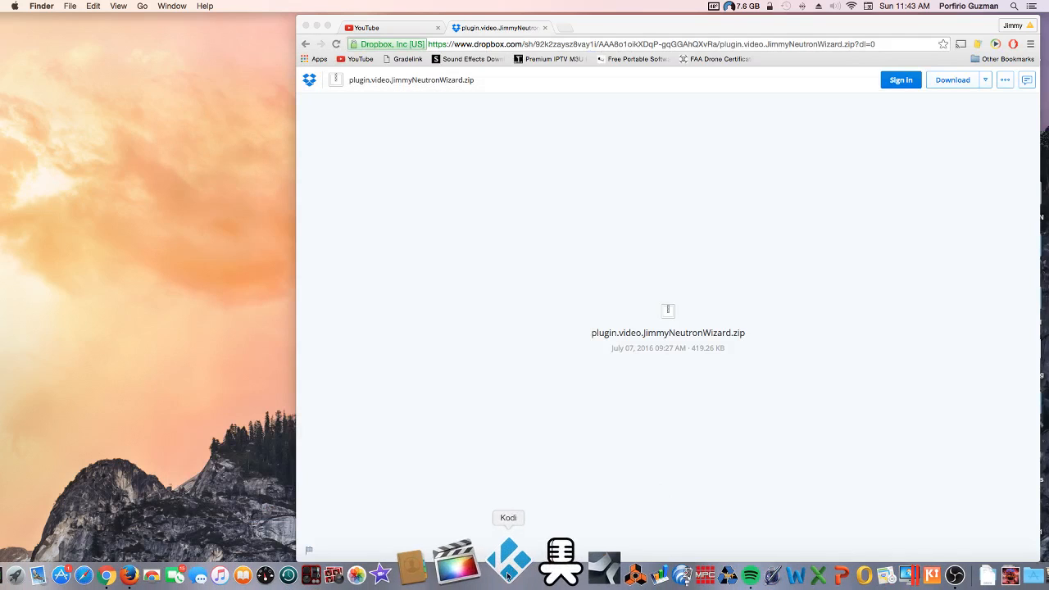
left_click(507, 560)
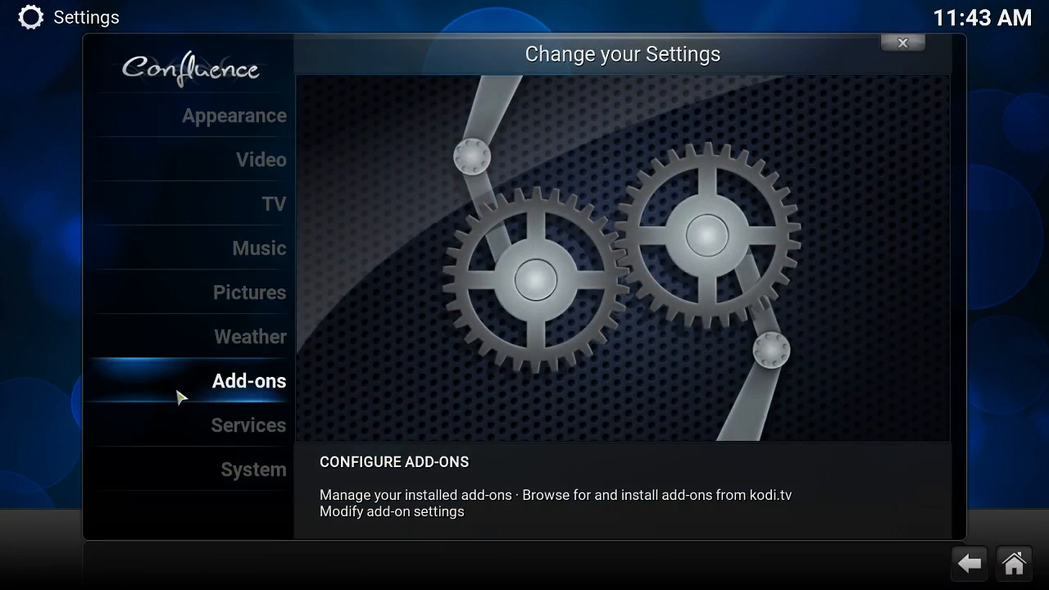
- Install the Jimmy Neutron Wizard zip via Add-ons, then open the wizard under Programs
left_click(249, 380)
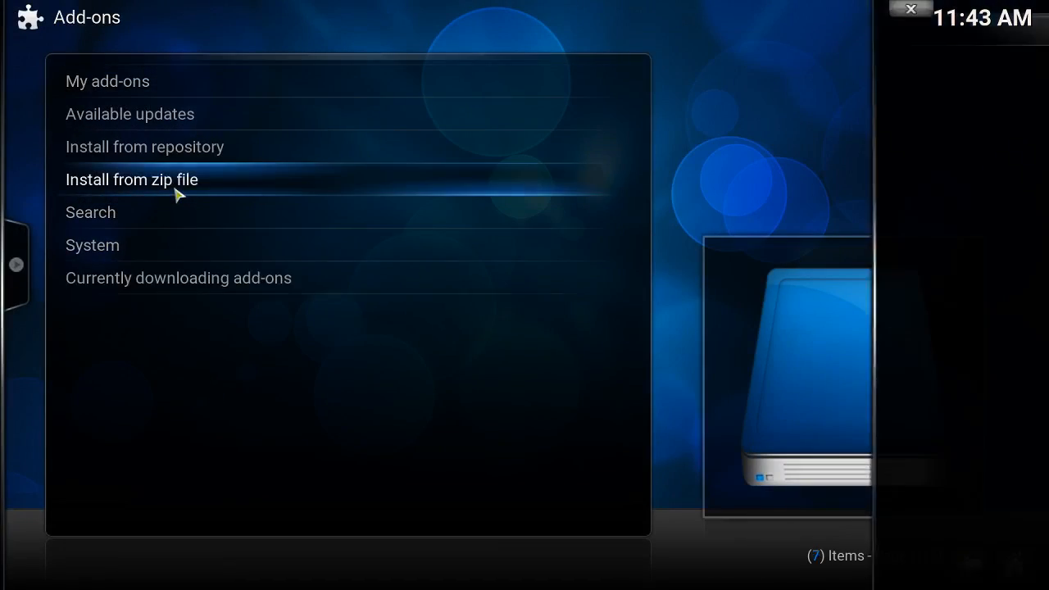
left_click(131, 179)
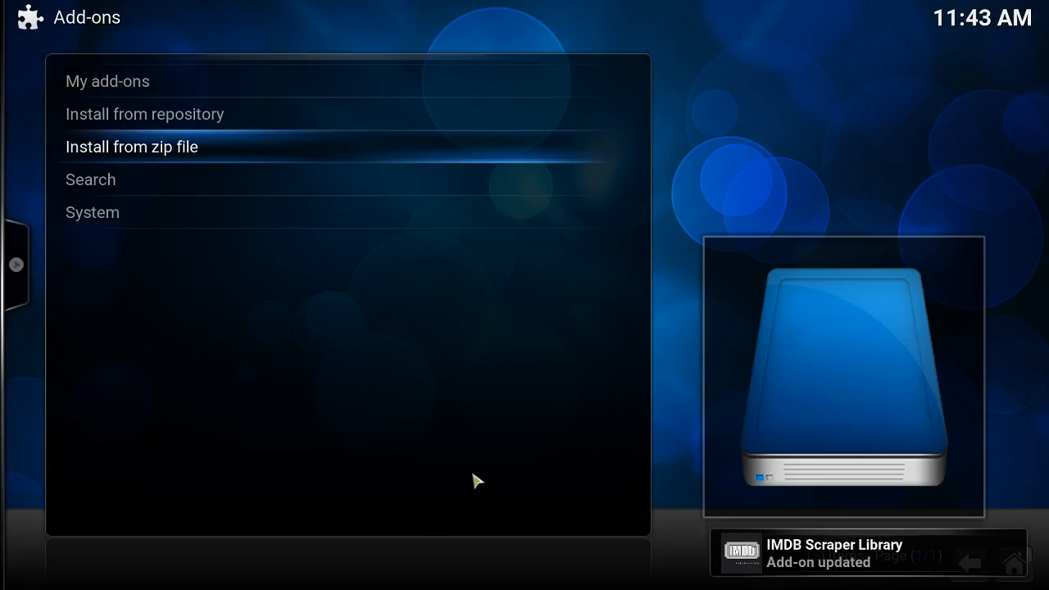
mouse_move(250, 61)
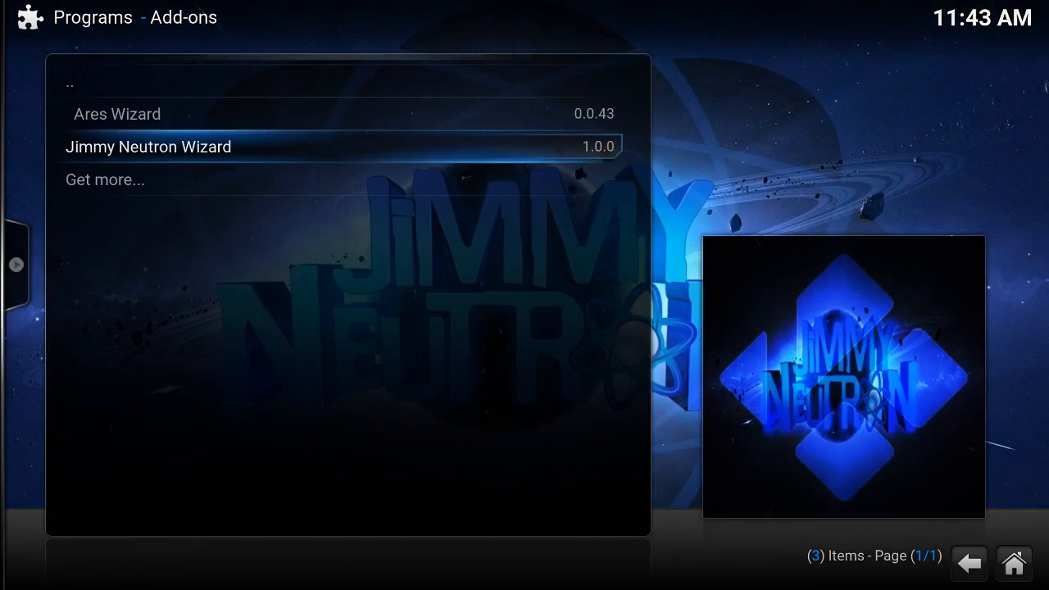
left_click(147, 146)
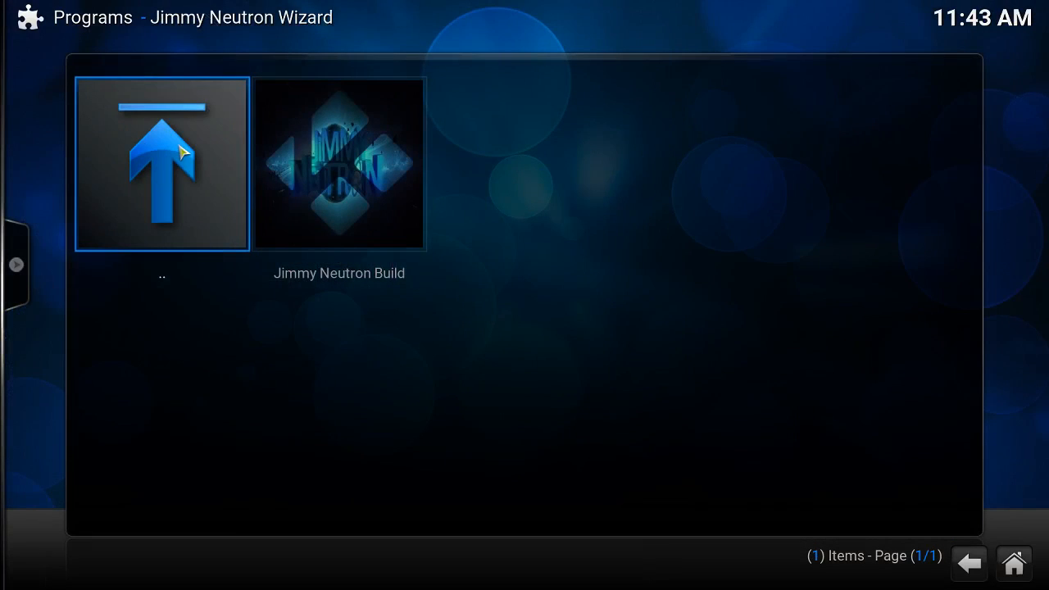